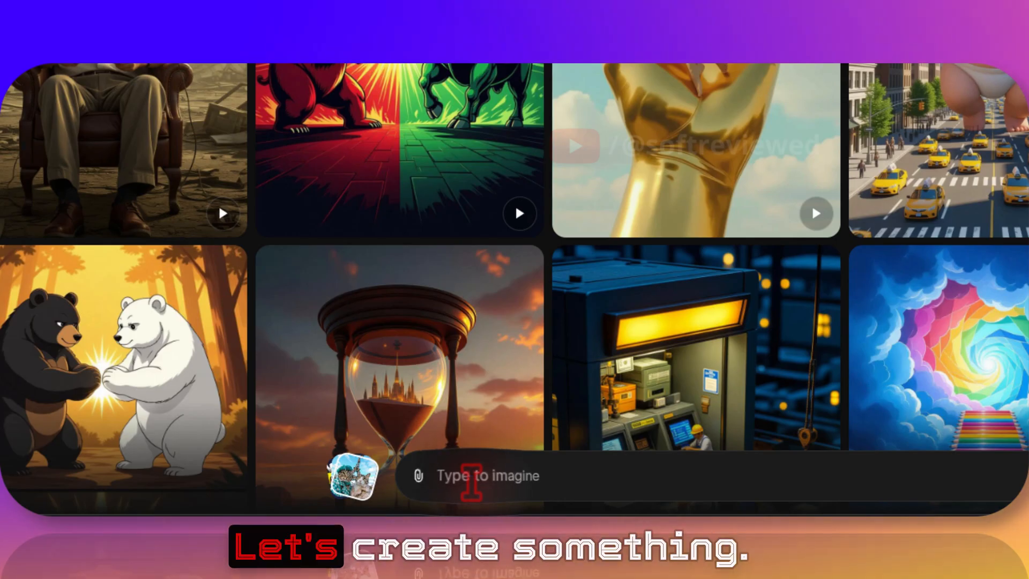
# Submit the prompt "Create an image of a cat riding a sports bike" to generate images
pyautogui.write('Create an image of a')
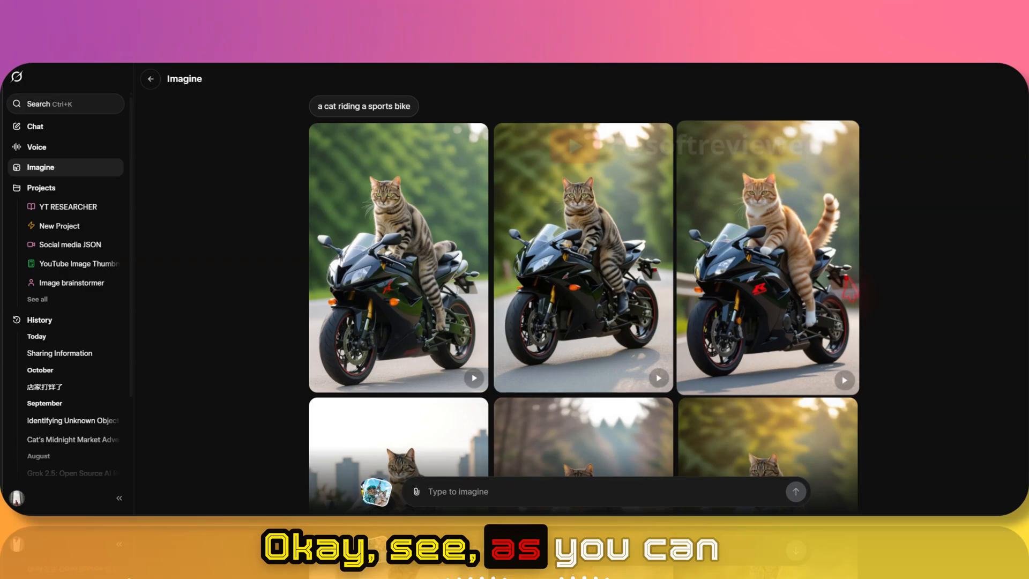
# Scroll through the cat-on-motorbike results to find the calico cat on the purple bike
pyautogui.scroll(-3)
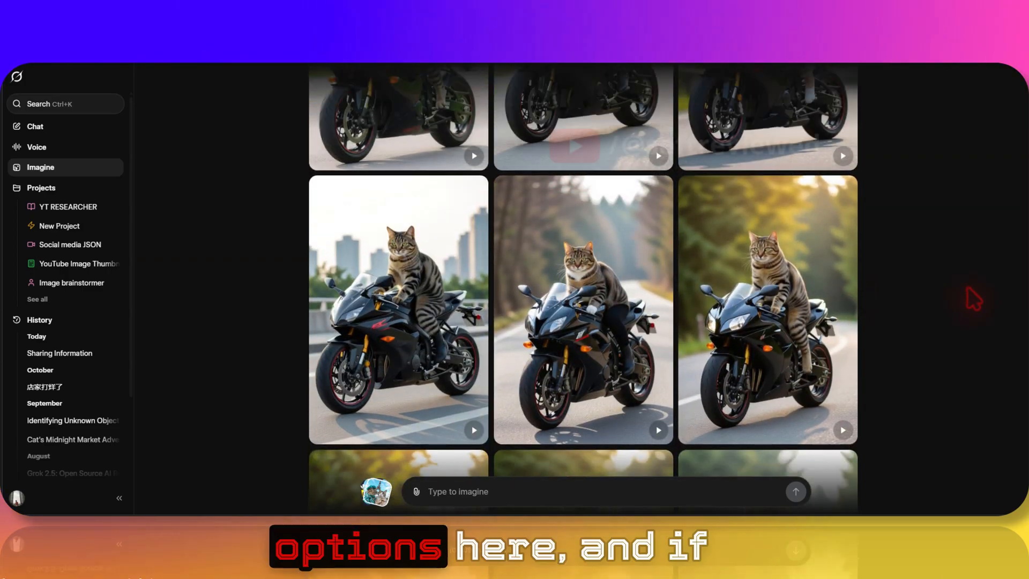
pyautogui.scroll(-3)
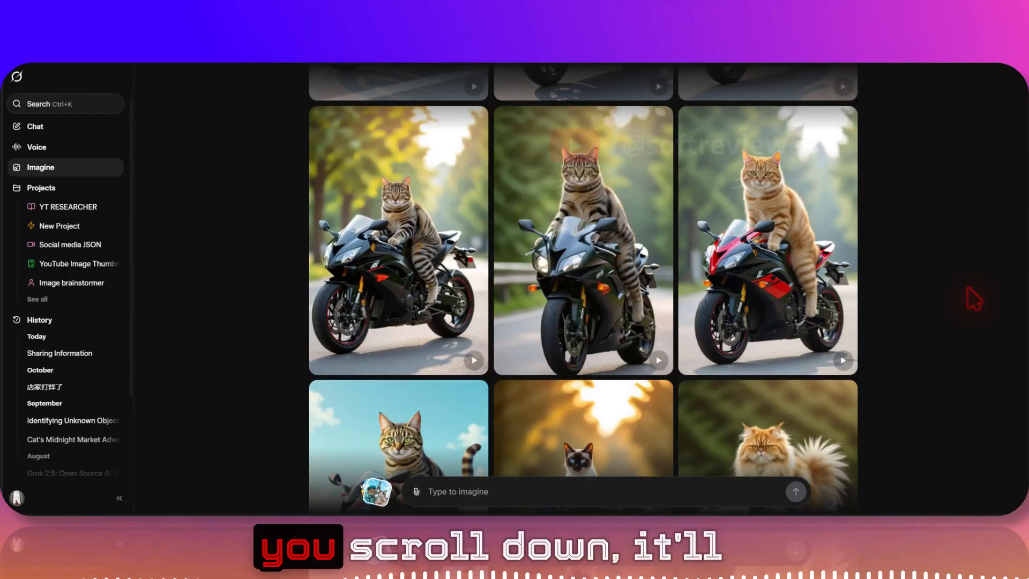
pyautogui.scroll(-3)
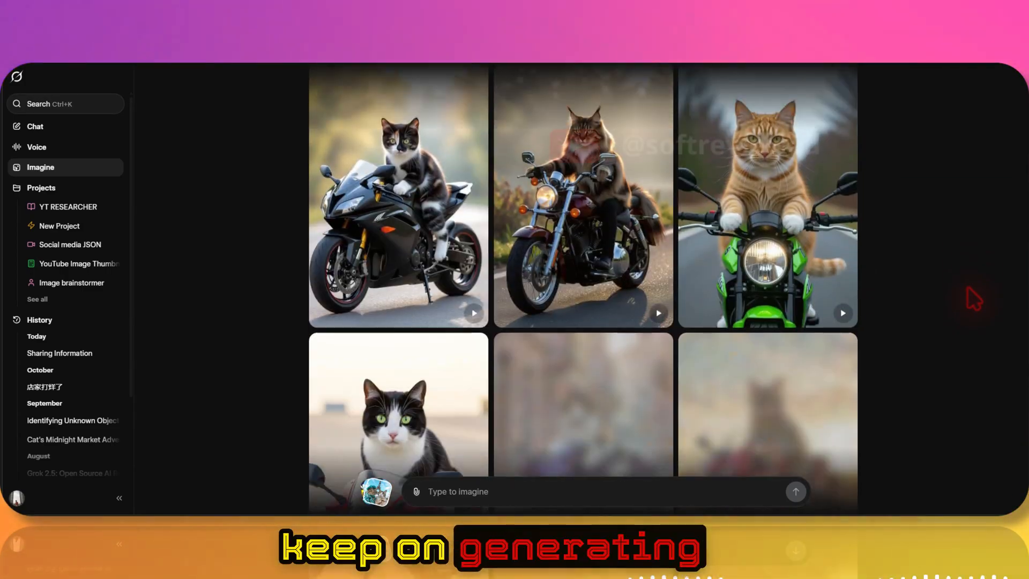
pyautogui.scroll(-3)
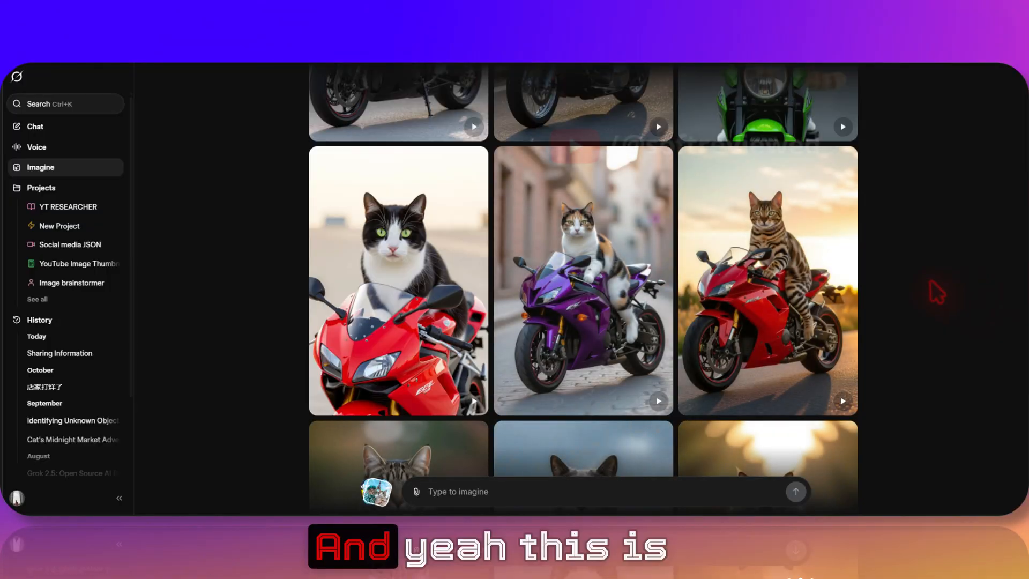
pyautogui.scroll(-3)
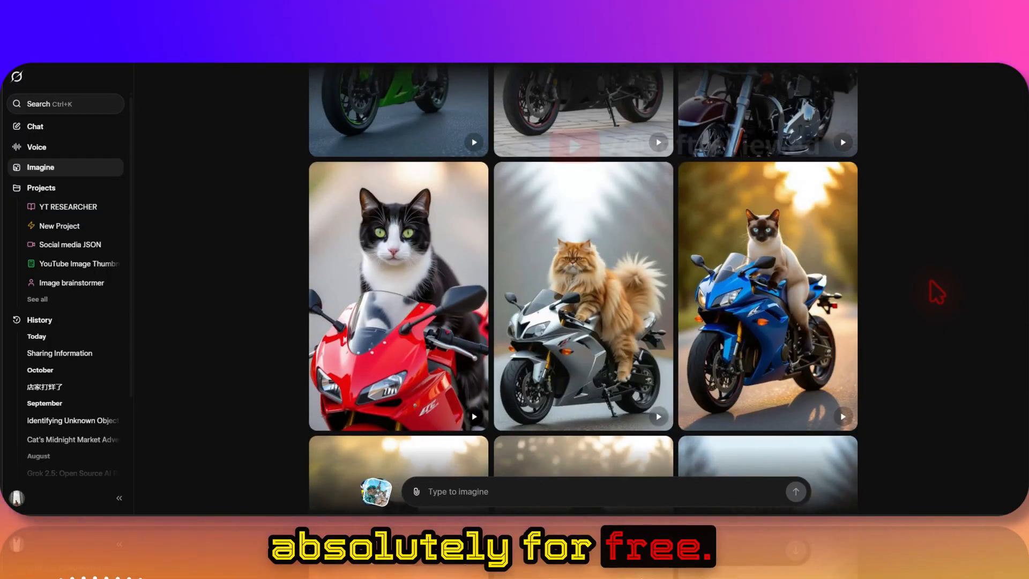
pyautogui.scroll(-3)
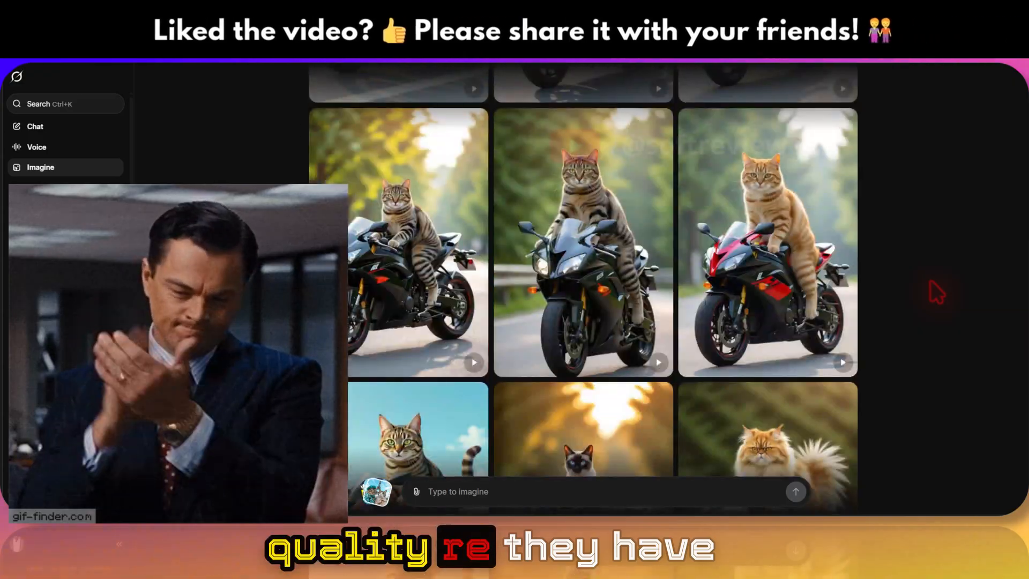
pyautogui.scroll(-3)
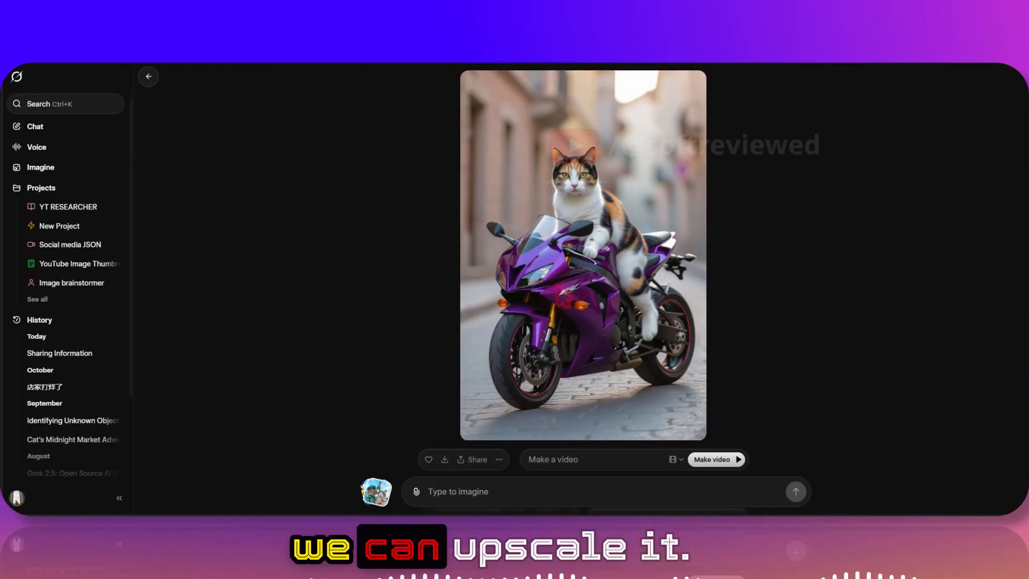
# Review the Video Presets without choosing one, then begin a custom 'Make a video' description
pyautogui.click(673, 459)
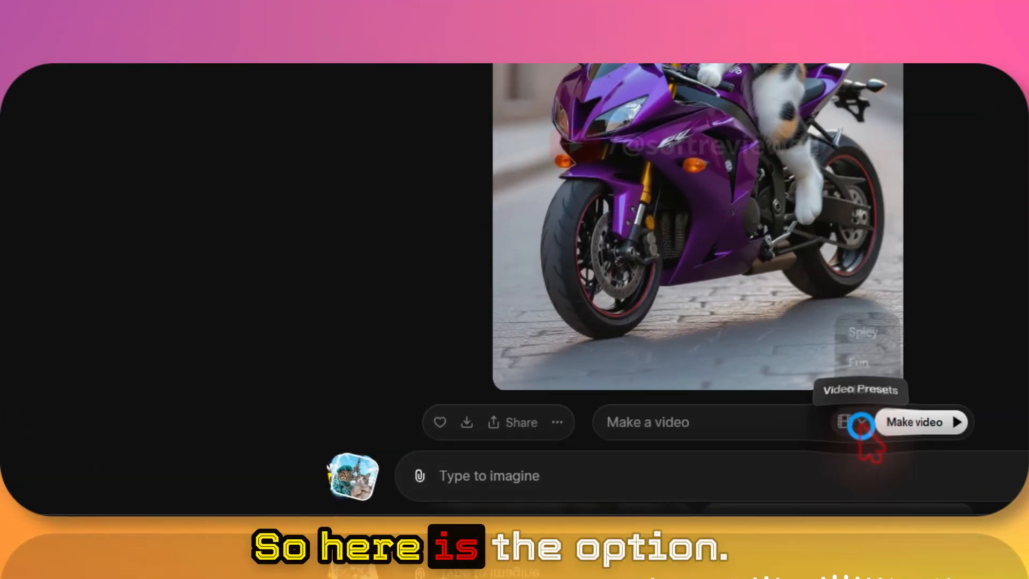
pyautogui.click(860, 423)
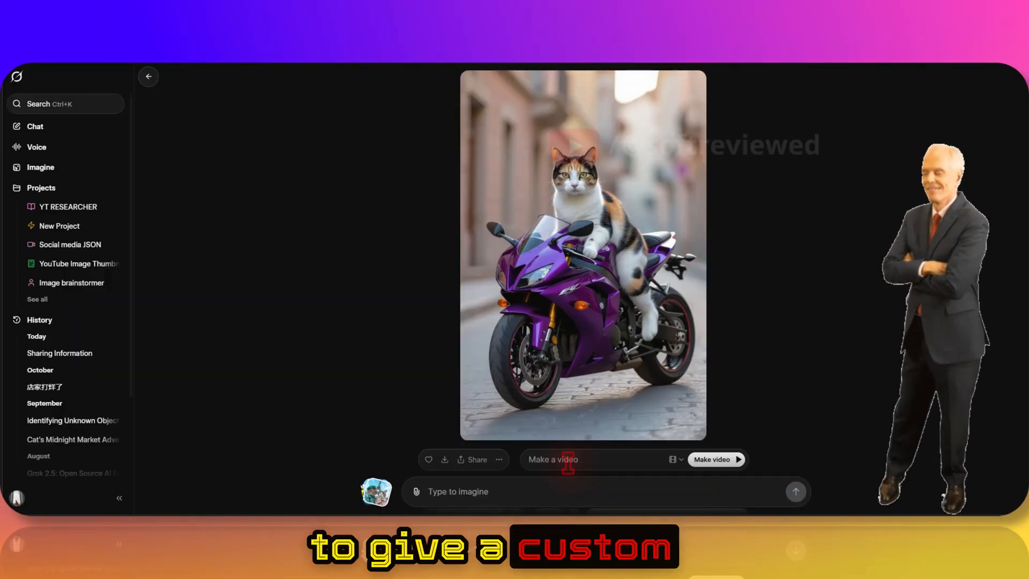
pyautogui.click(676, 459)
pyautogui.write('The cat showing thumbs up And smiling')
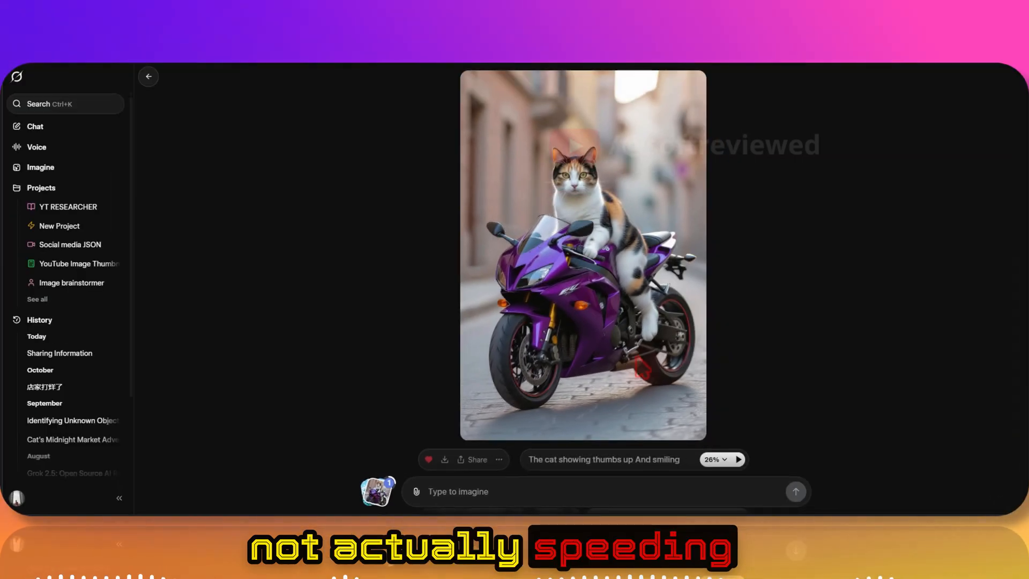
# Generate a video from "The cat showing thumbs up And smiling"
pyautogui.click(738, 458)
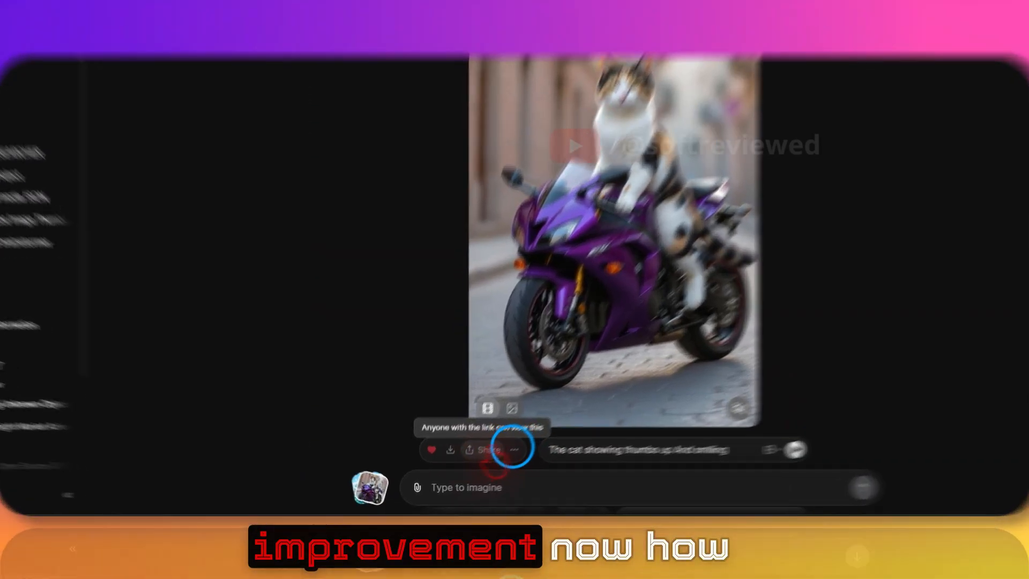
# Upscale the calico cat thumbs-up video to HD via the '...' menu
pyautogui.click(513, 449)
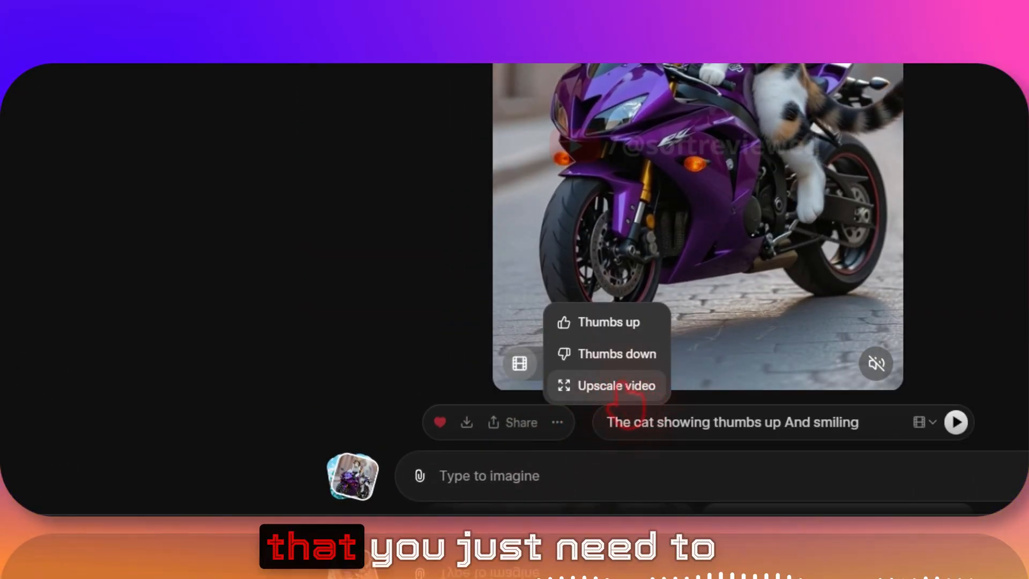
pyautogui.click(615, 385)
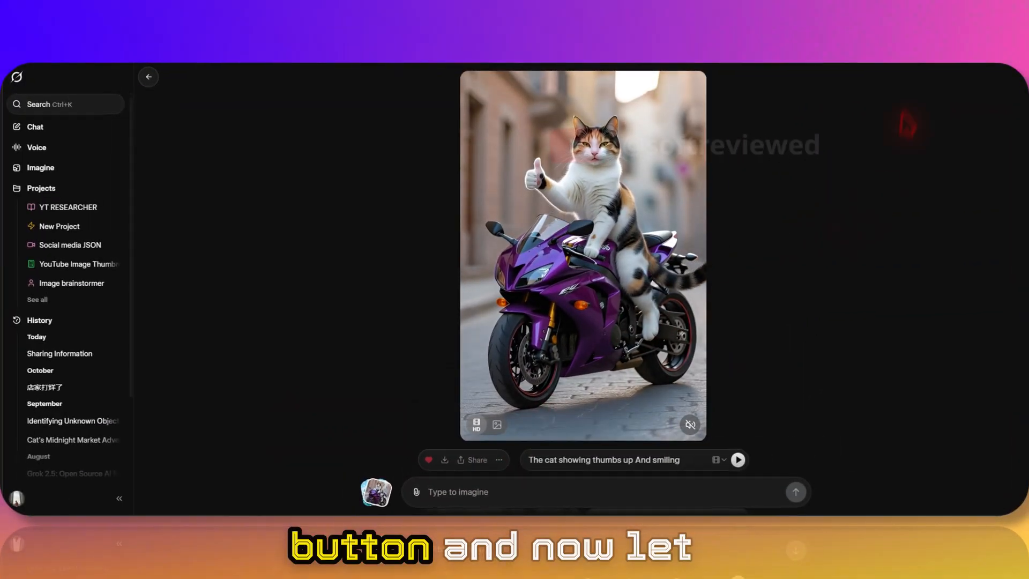
pyautogui.click(444, 460)
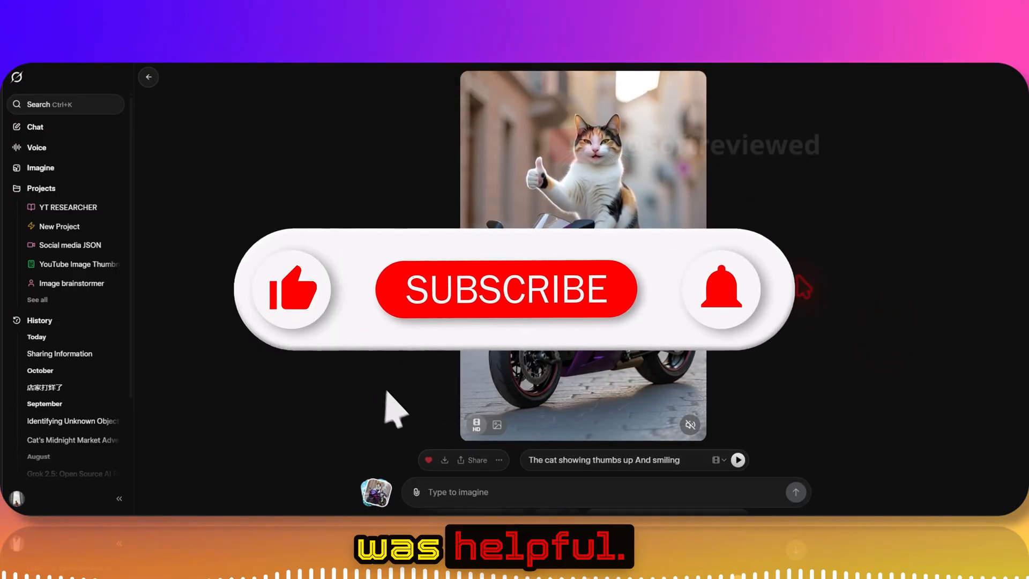
pyautogui.click(505, 288)
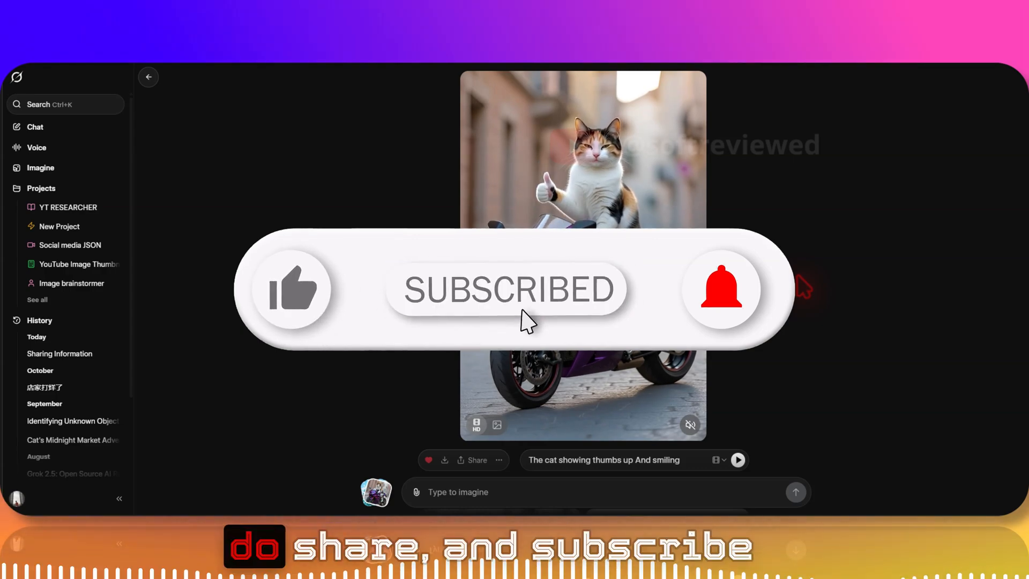